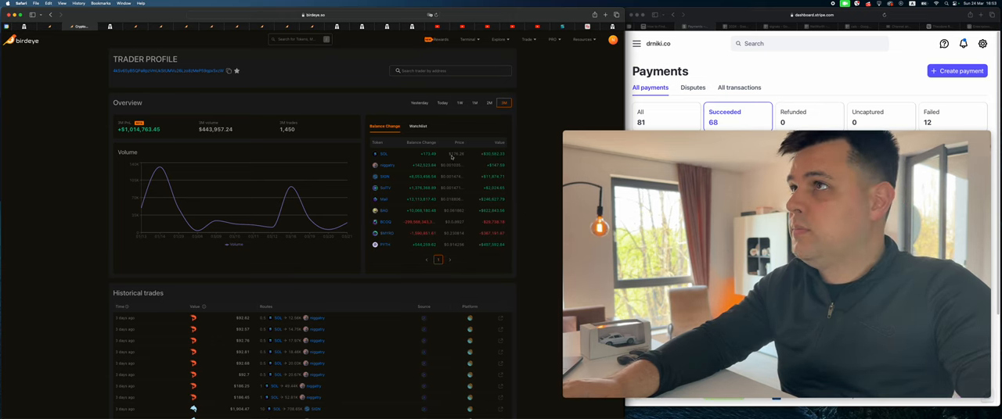
Step: Review Stripe's Succeeded payments, then show the Teachable course page with its $127 offer
click(107, 25)
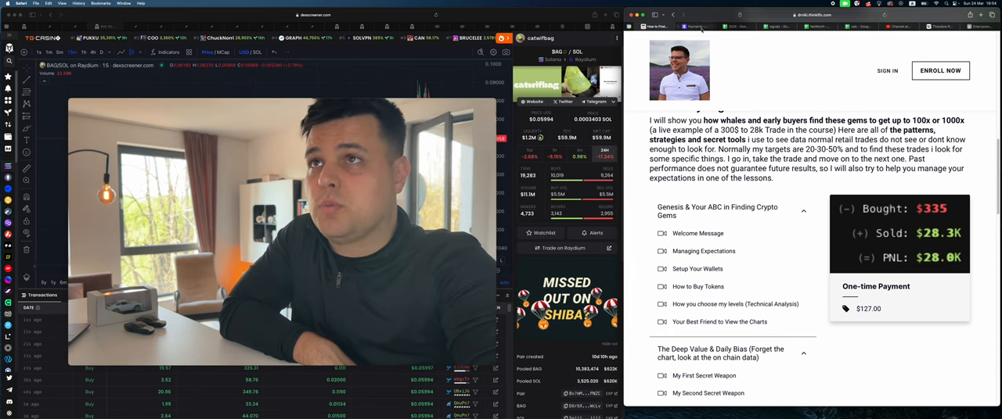
Step: Bring back Stripe's succeeded payments list and scroll through the course payments
click(695, 25)
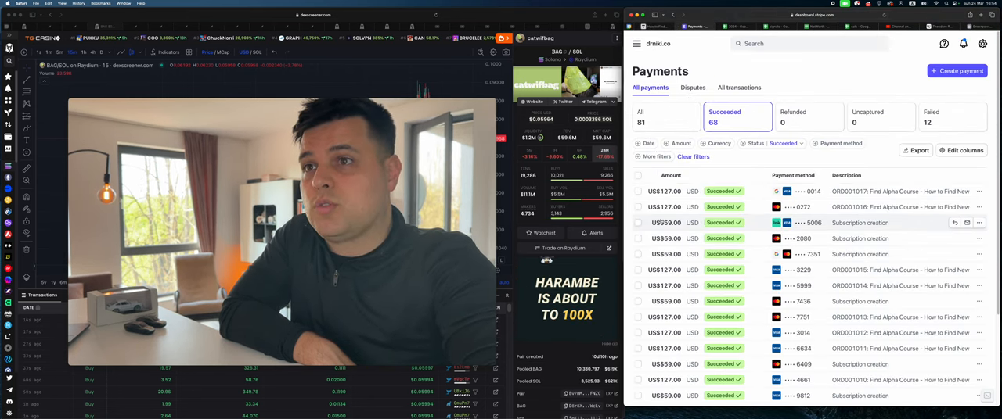
scroll(down, 3)
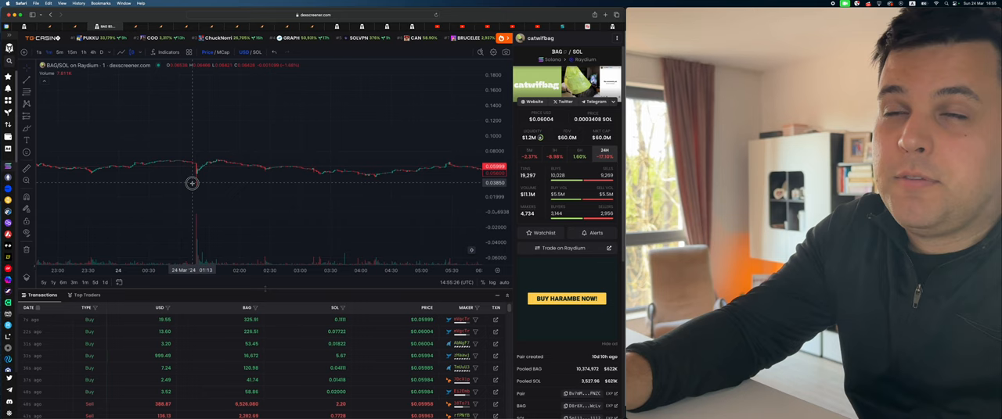
Step: Inspect the HARAMBE/SOL chart before returning to the My Strategy and PATTERNS lesson list
drag(191, 185, 225, 164)
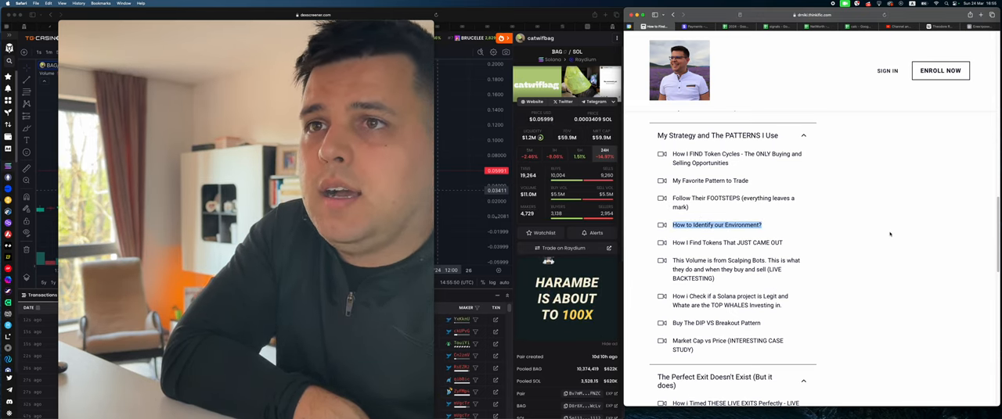
scroll(down, 3)
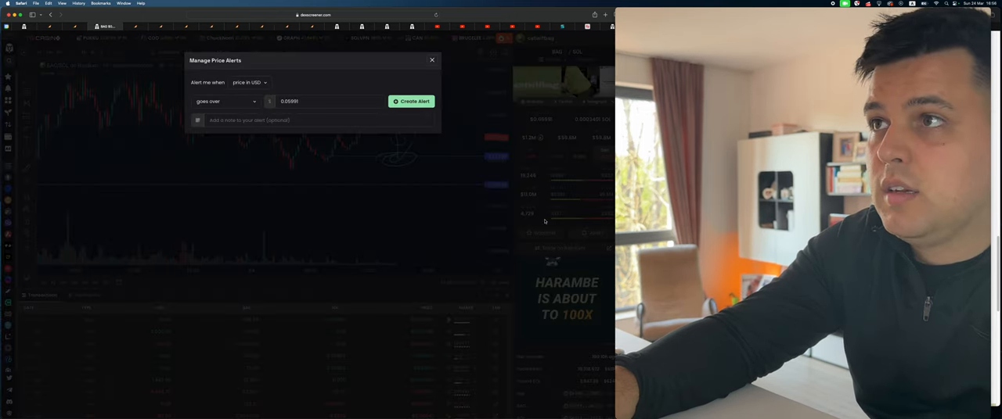
Step: Create a HARAMBE/SOL alert that fires when the USD price goes under 0.052
click(226, 100)
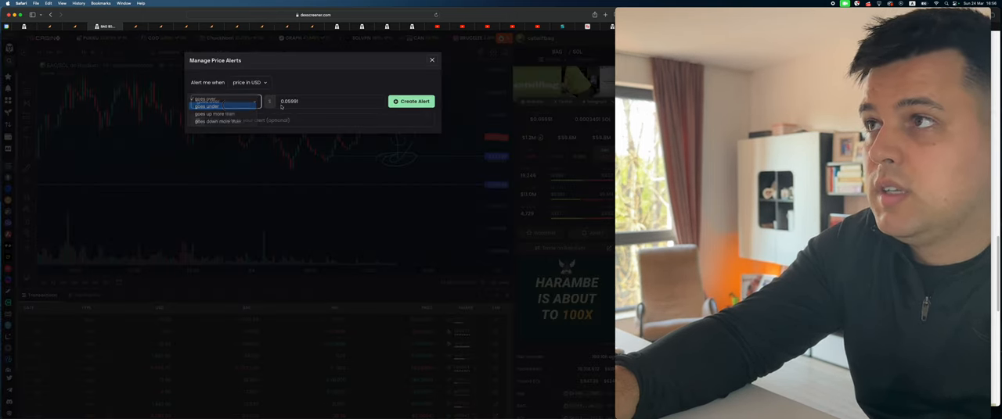
click(207, 106)
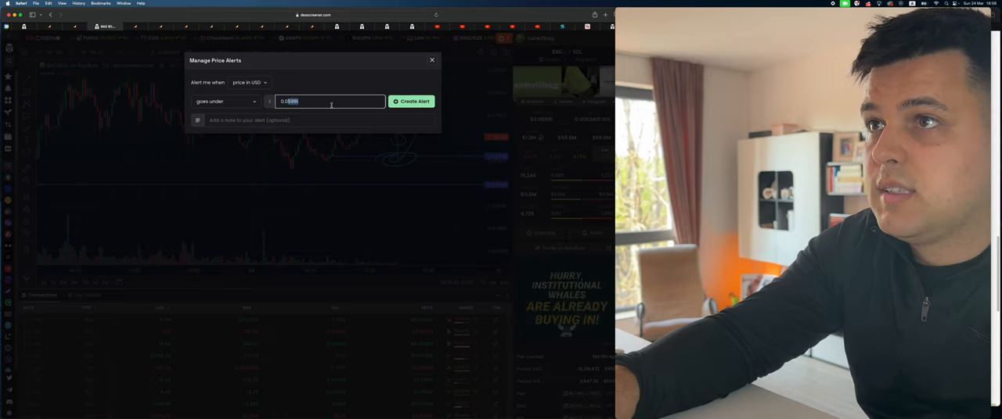
text(0.05205)
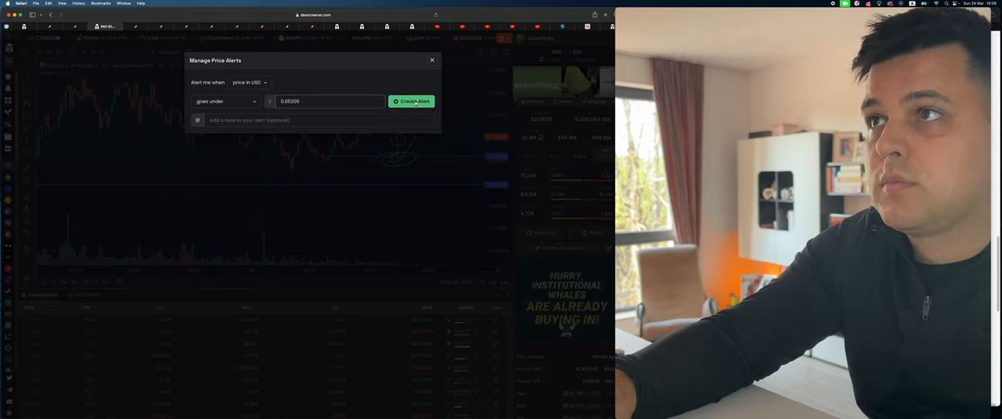
click(412, 100)
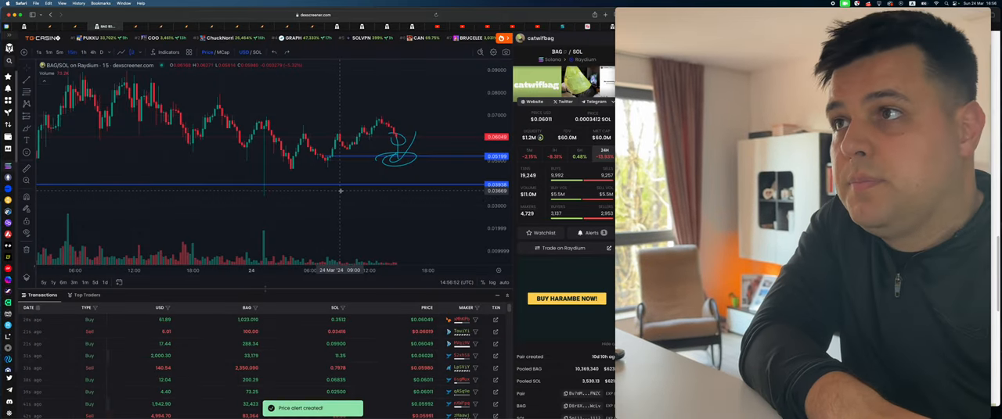